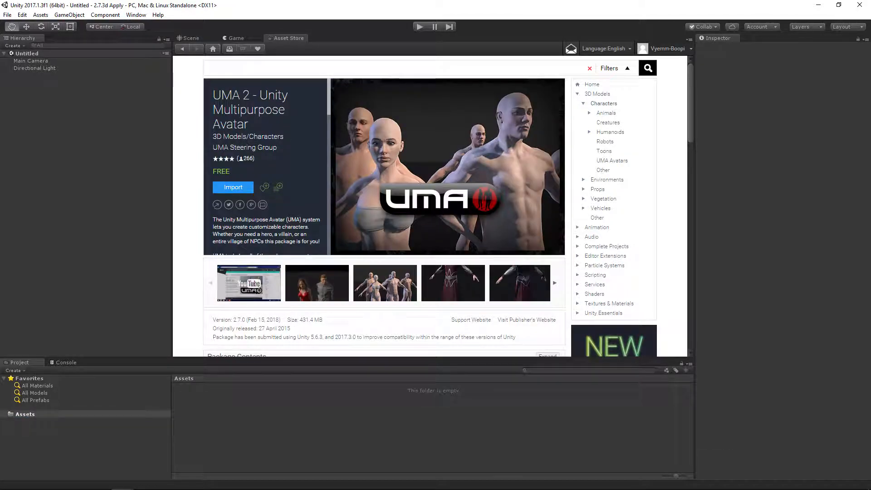
# Import the UMA 2 package from the Asset Store with all contents
pyautogui.click(233, 186)
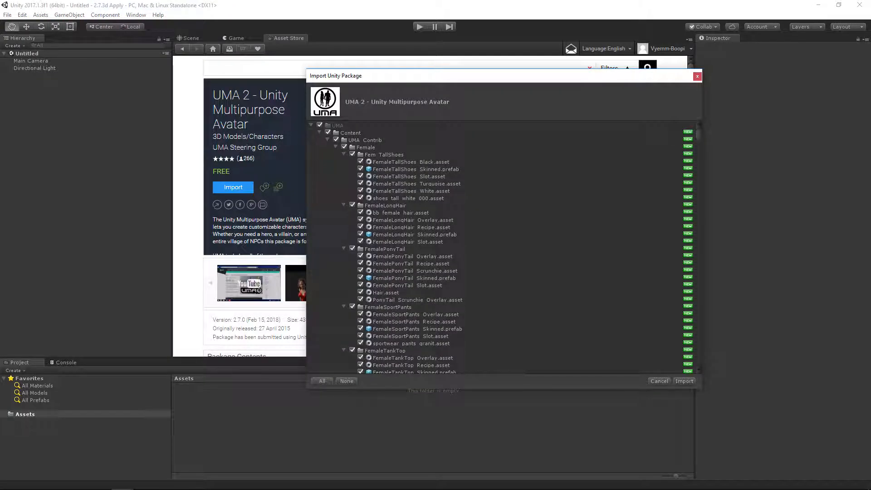
pyautogui.click(684, 381)
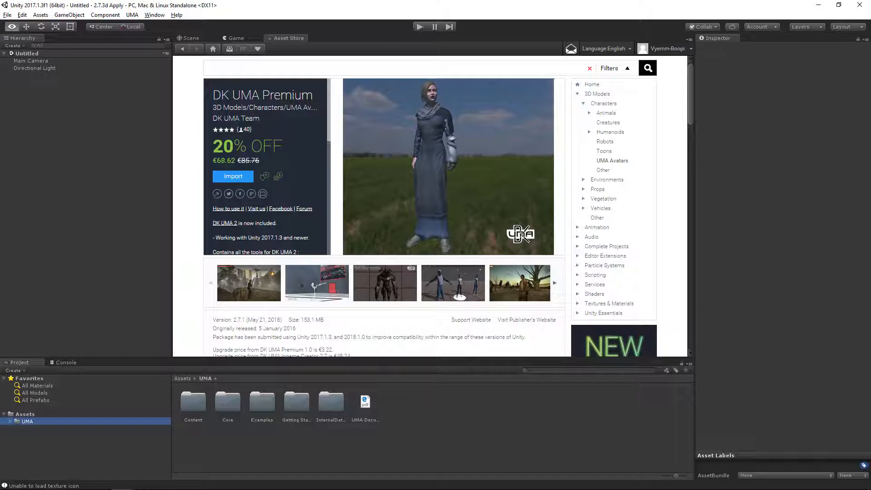
# Import all DK UMA Premium contents from its Asset Store page
pyautogui.click(232, 176)
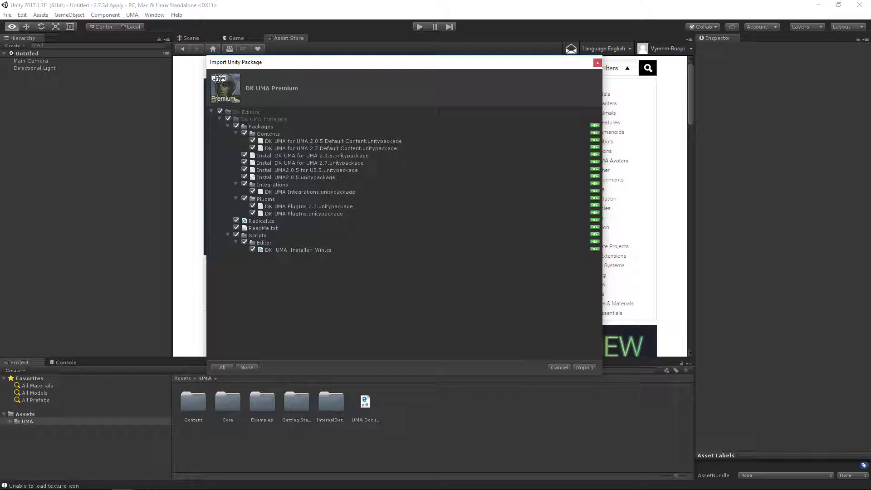
pyautogui.click(584, 367)
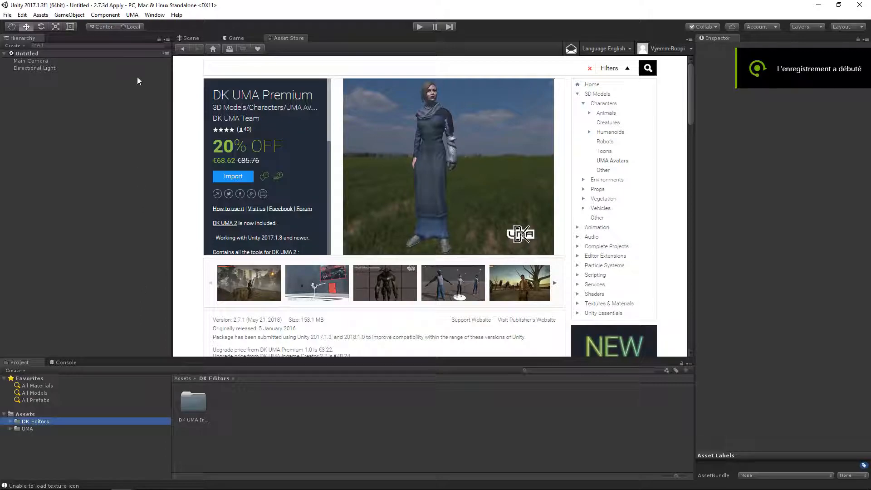
# Open the DK UMA Installer from the Window > DK Editors menu
pyautogui.click(154, 14)
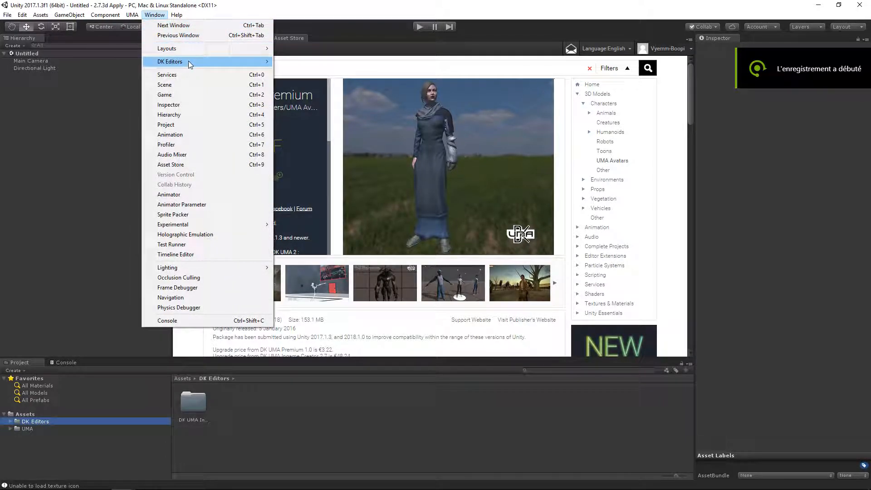
pyautogui.moveTo(354, 61)
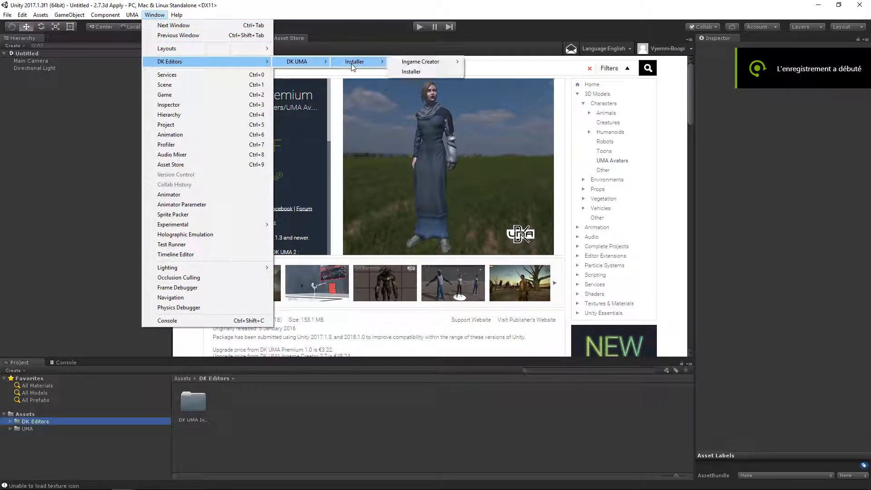
pyautogui.moveTo(426, 71)
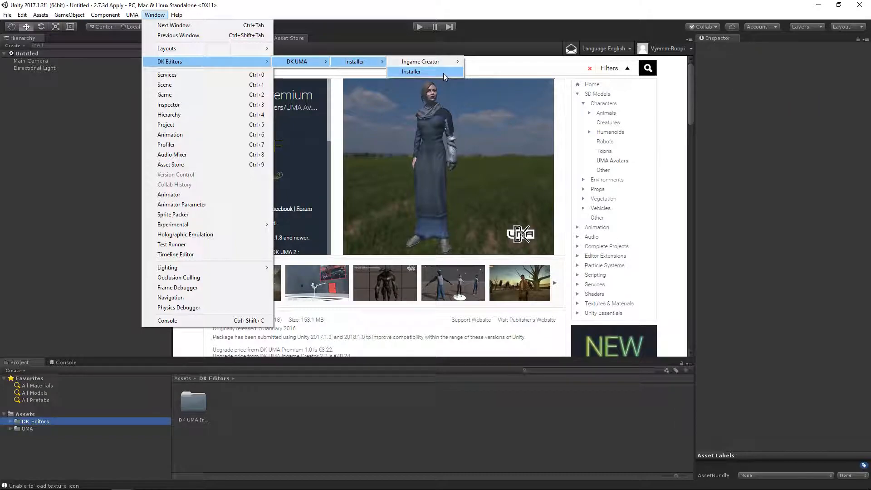
pyautogui.click(411, 71)
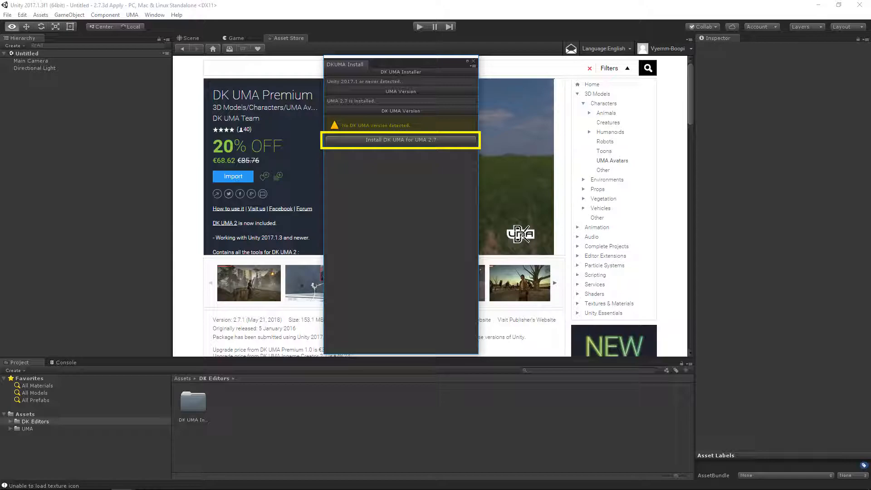
# Install DK UMA for UMA 2.7 and import the DK UMA default content
pyautogui.click(400, 139)
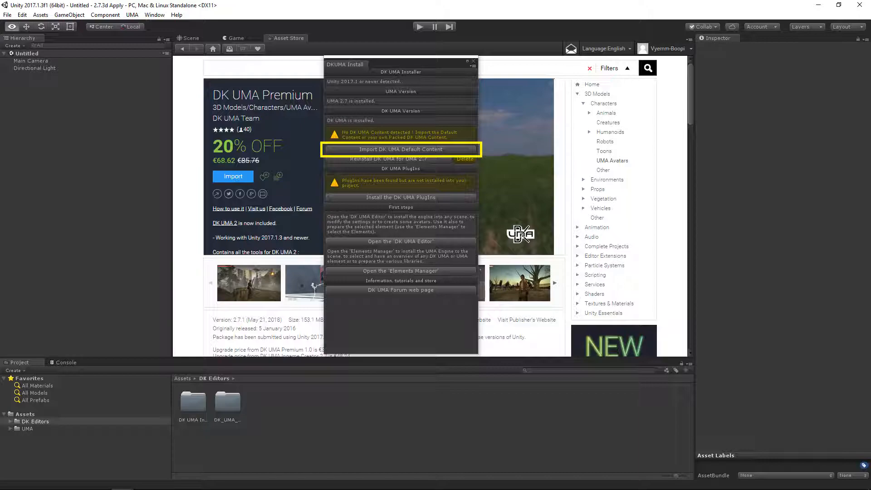
pyautogui.click(399, 149)
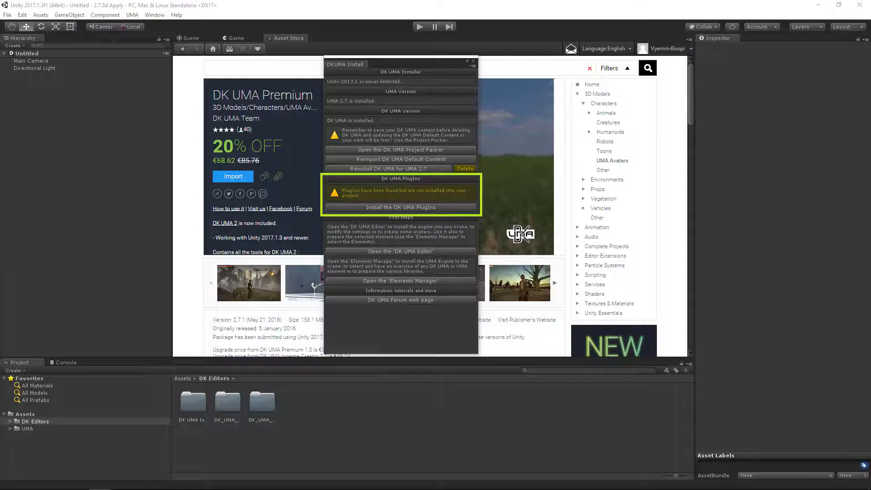
# Install the DK UMA plugins and integrations, then open the DK UMA Editor
pyautogui.click(400, 207)
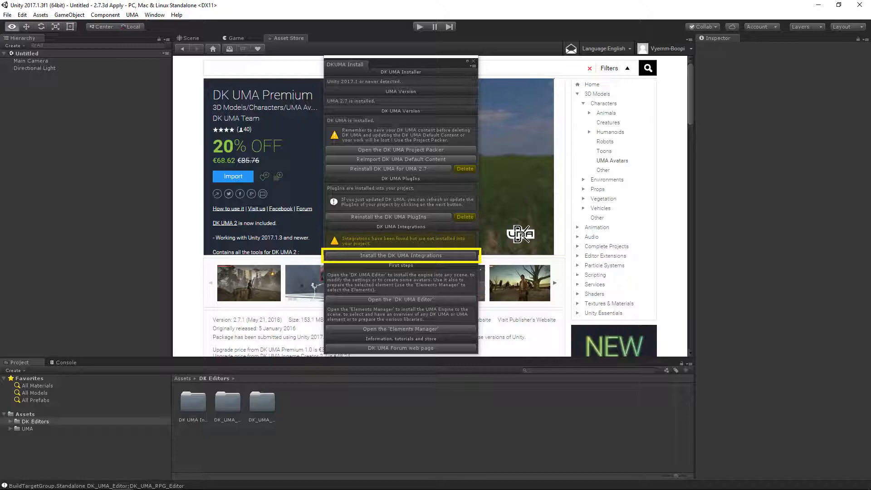
pyautogui.click(400, 256)
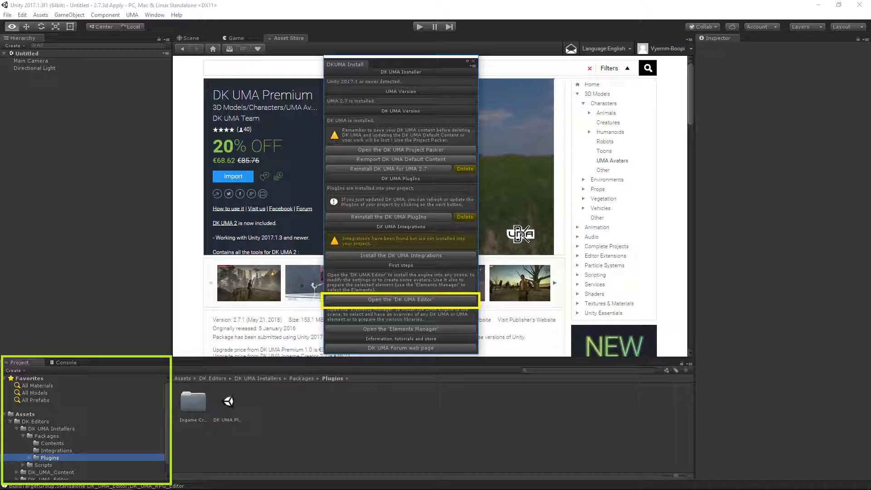
pyautogui.click(400, 300)
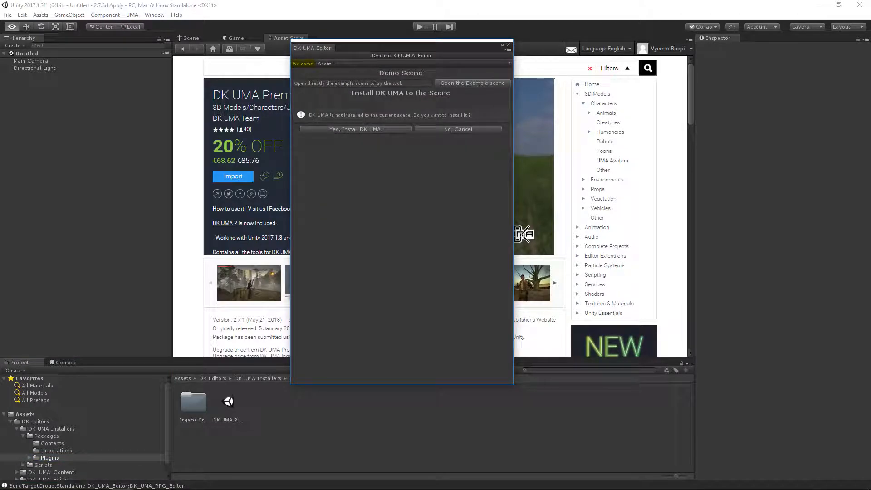